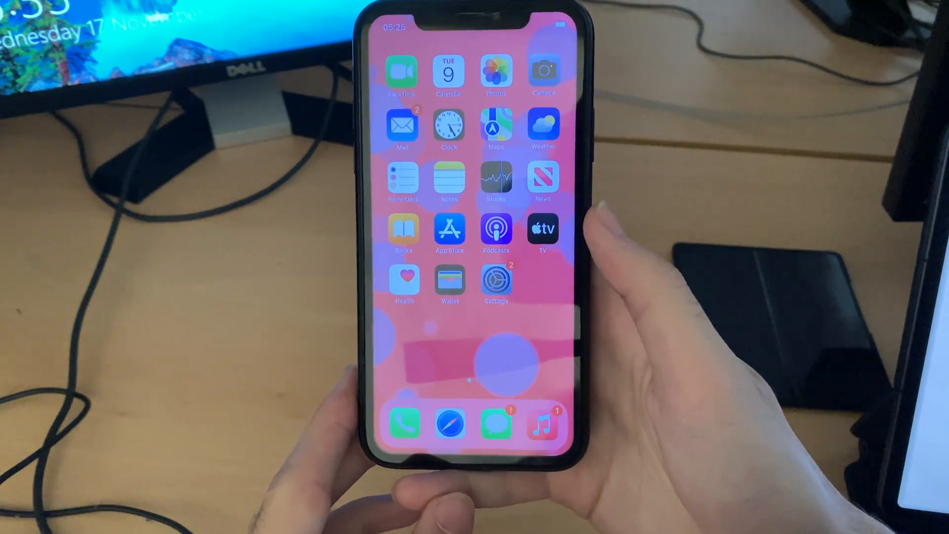
Step: Launch Settings from the Home Screen icon
left_click(496, 285)
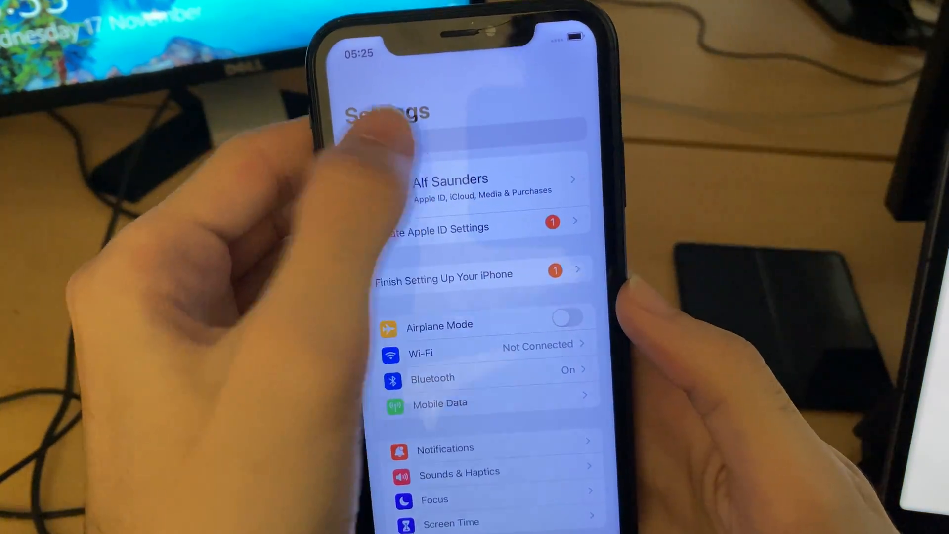
Step: Navigate through Accessibility into Touch and scroll to the Back Tap row
type("a")
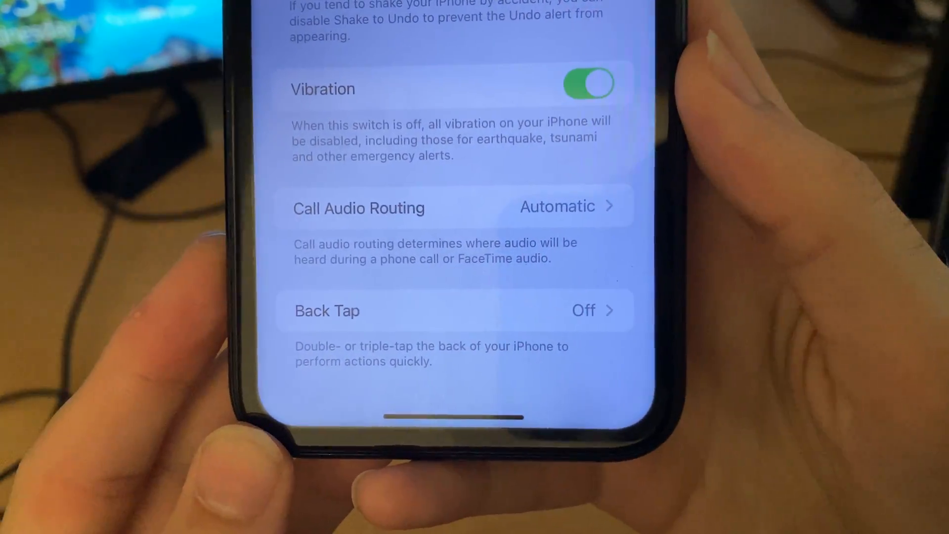
scroll("down", 3)
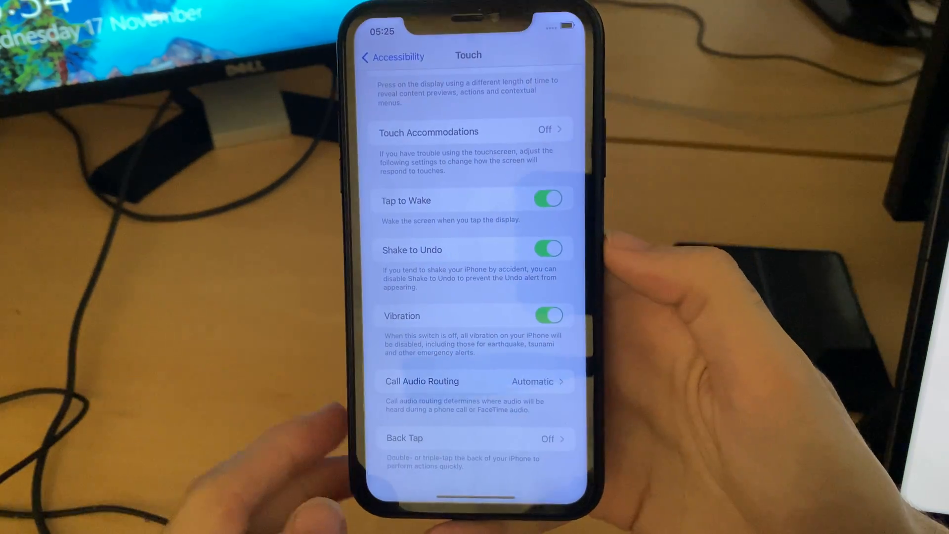
scroll("down", 3)
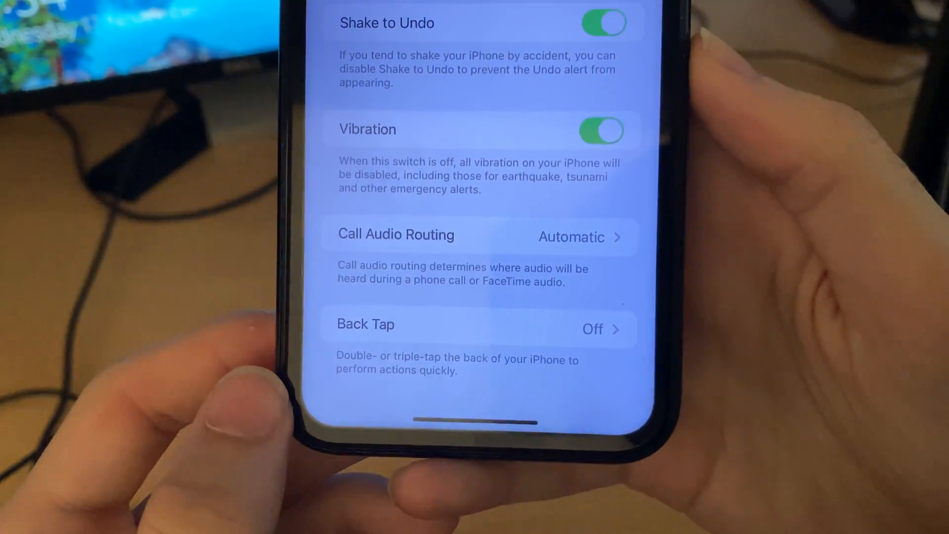
Step: Set Back Tap's Double Tap to App Switcher, then bring up the Triple Tap action list
left_click(479, 324)
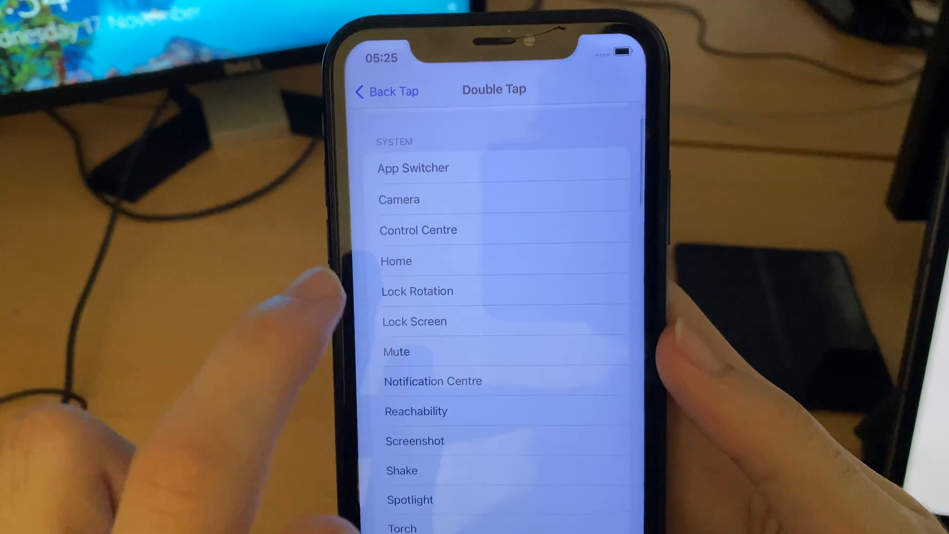
left_click(414, 168)
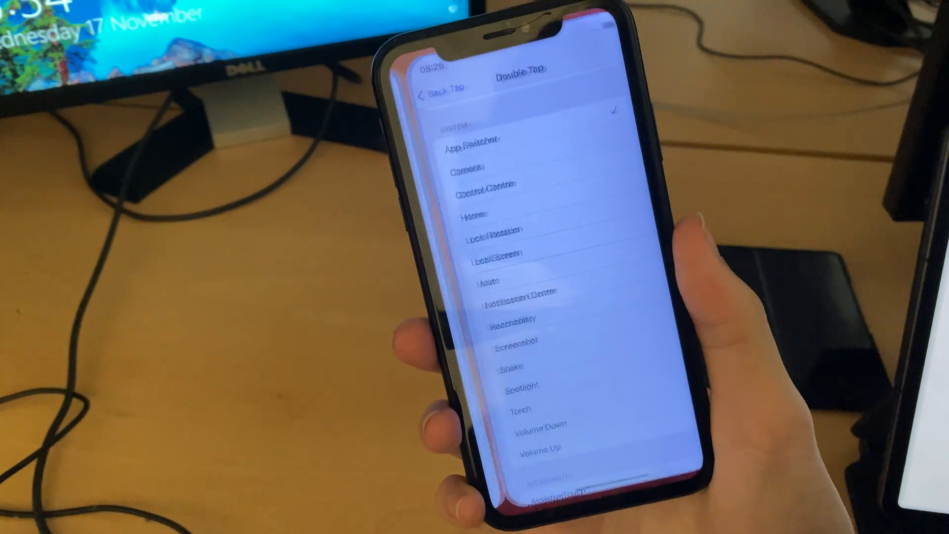
left_click(438, 89)
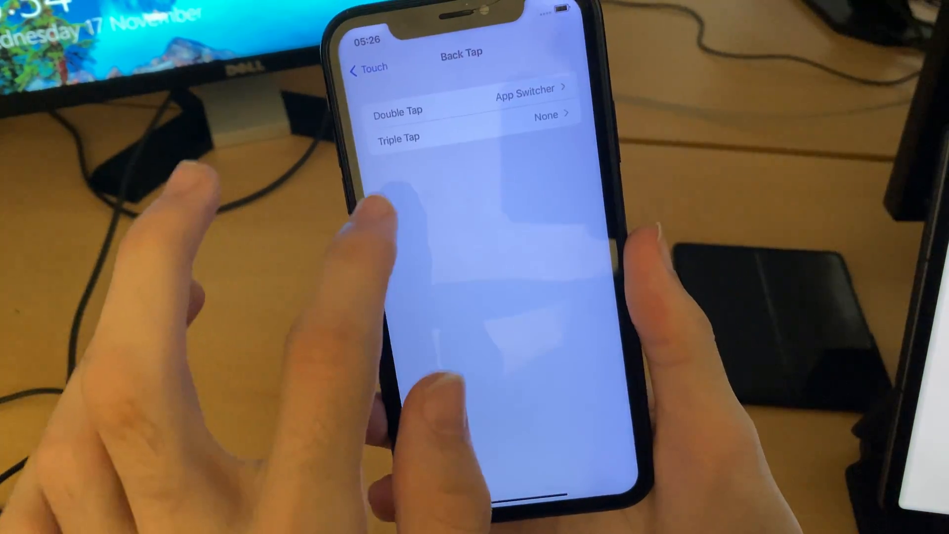
left_click(398, 138)
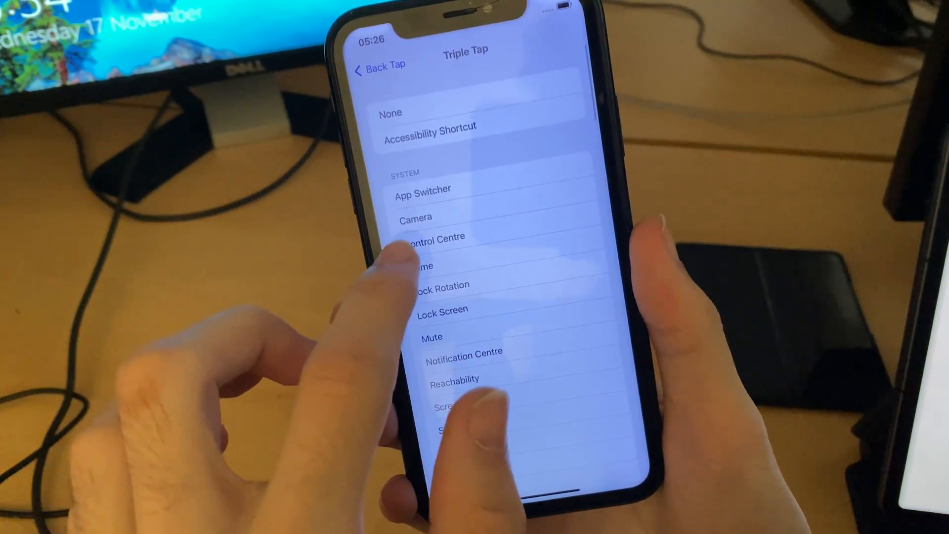